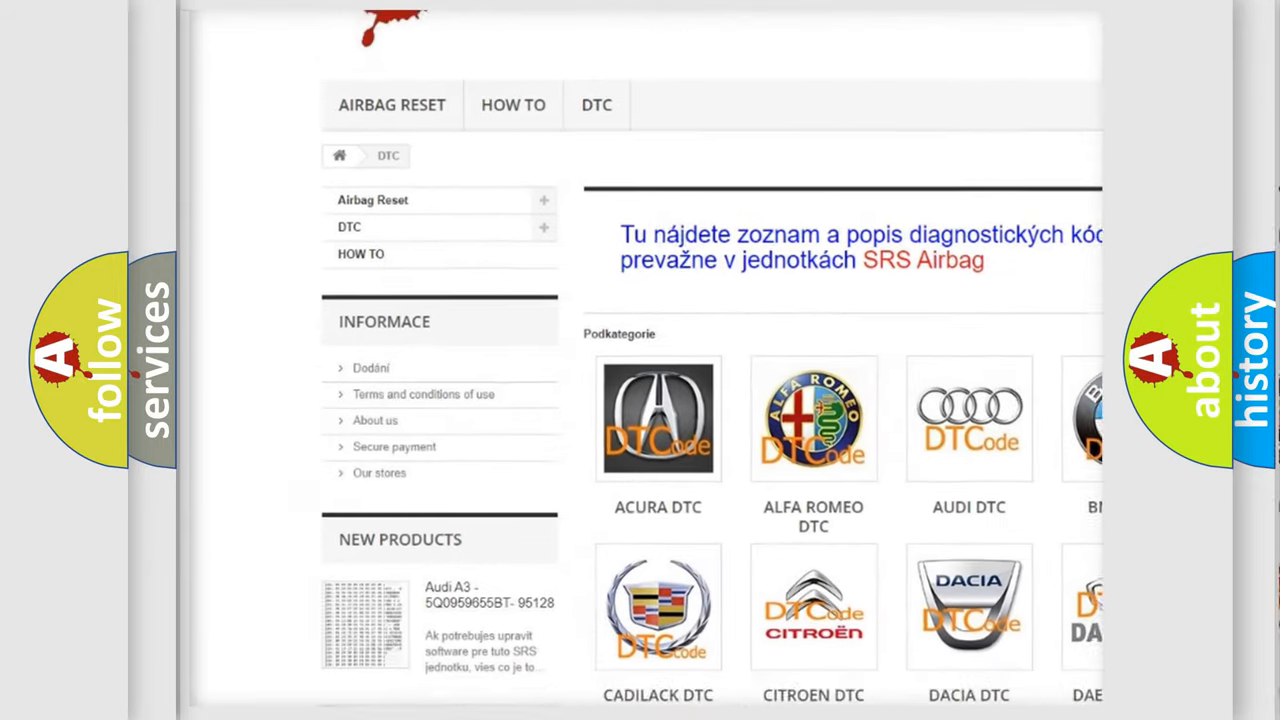
scroll("down", 3)
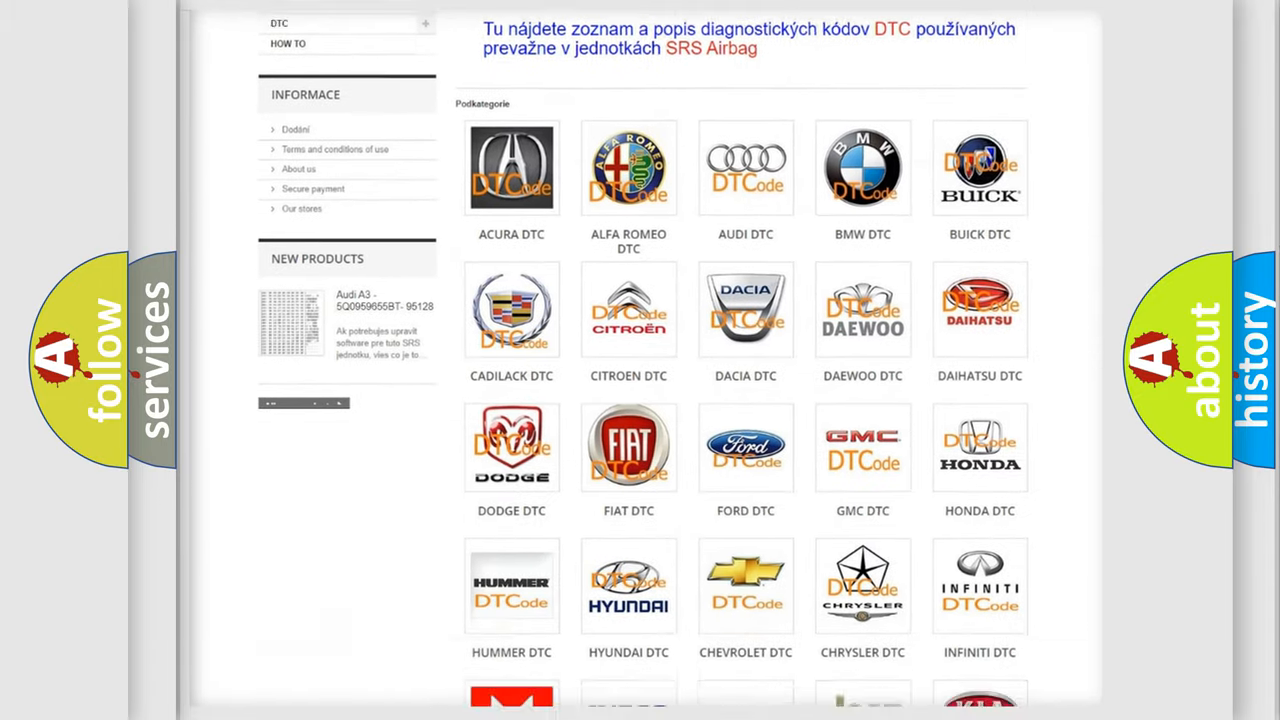
scroll("down", 3)
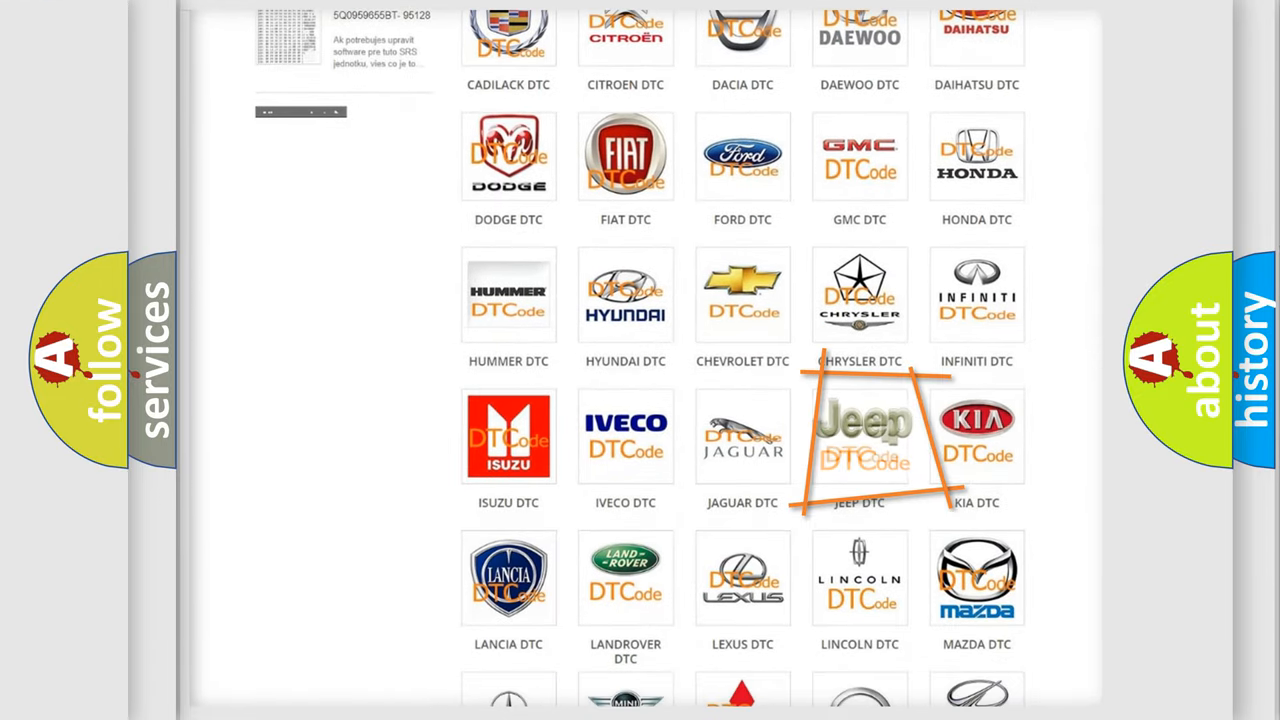